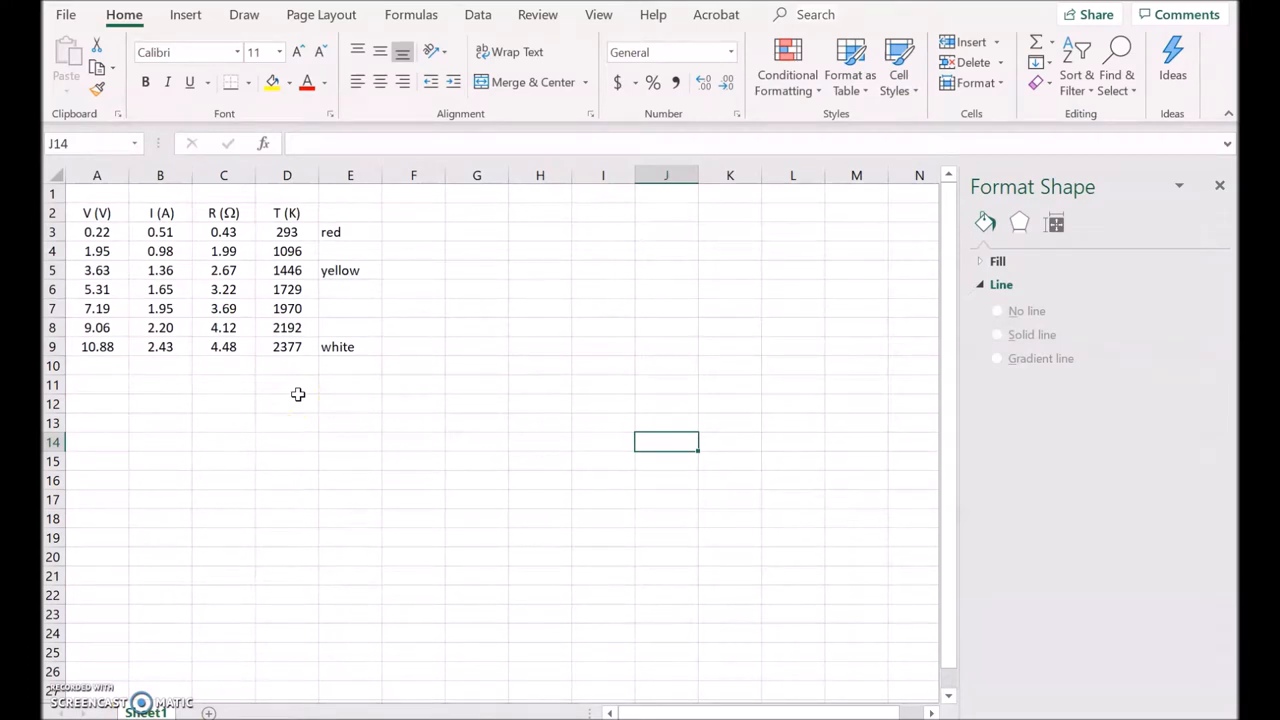
mouse_move(100, 328)
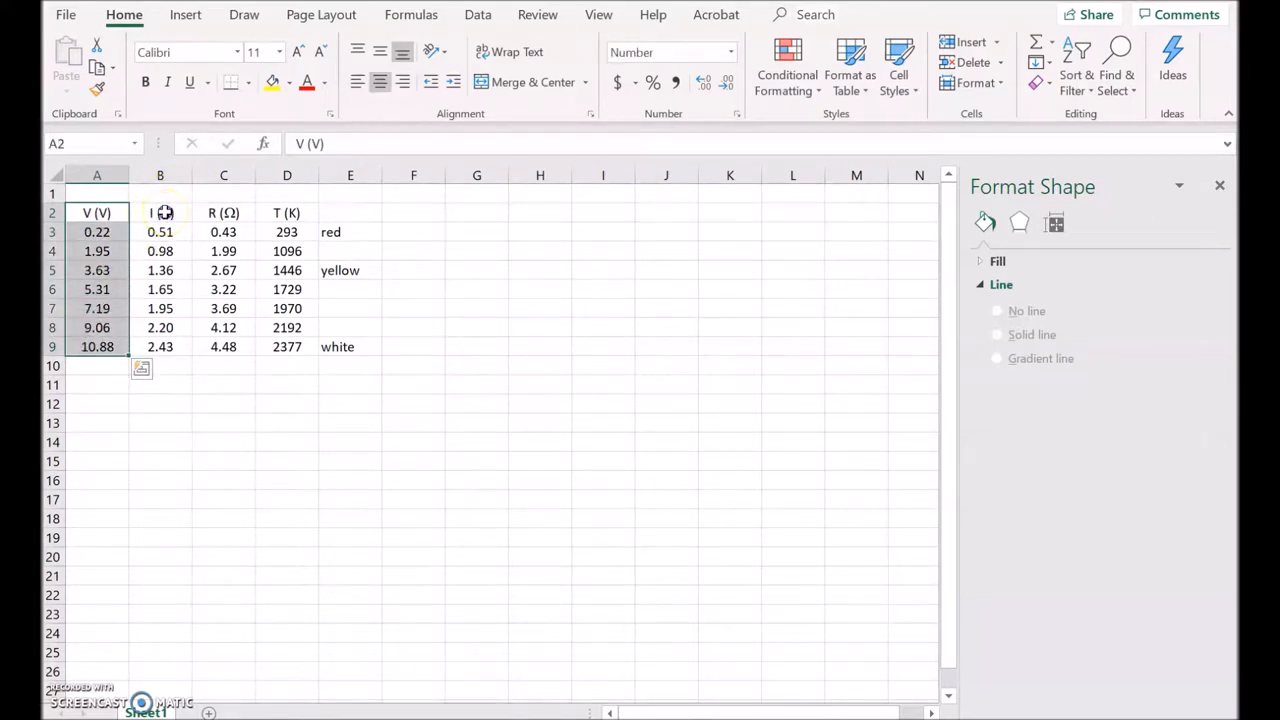
Insert a scatter chart of the I (A) column against voltage beside the data table.
click(160, 212)
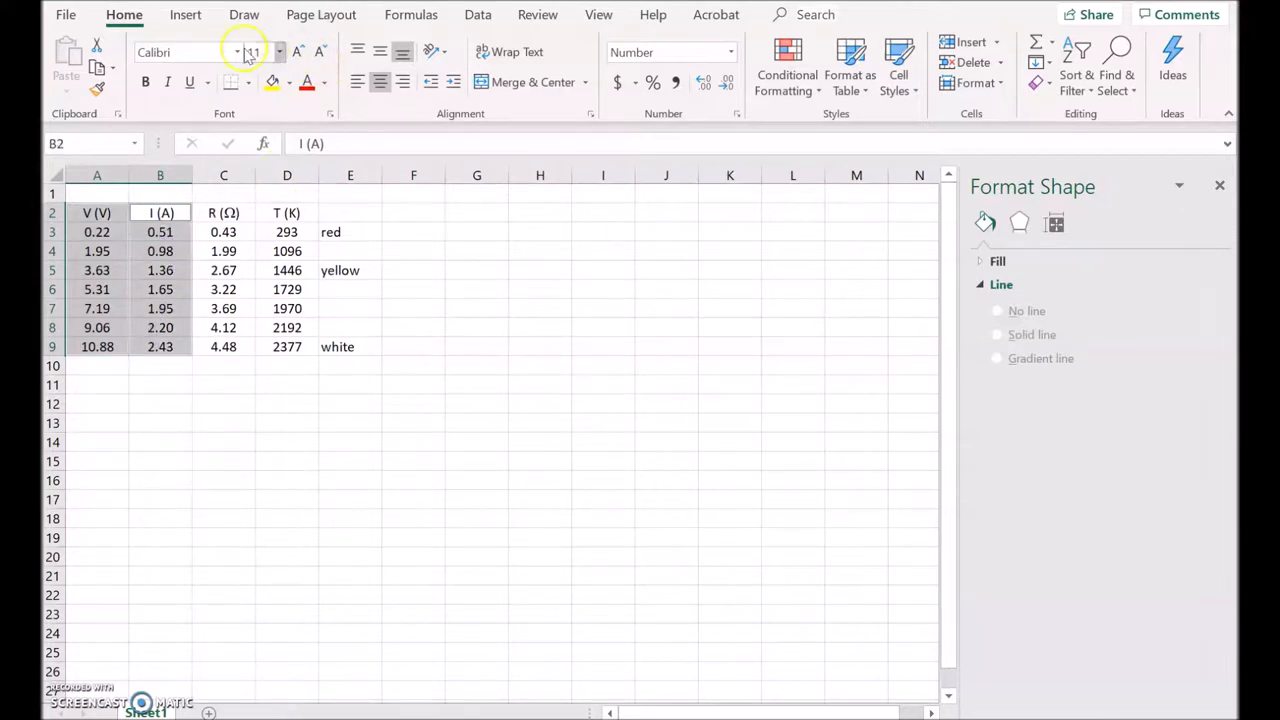
click(184, 16)
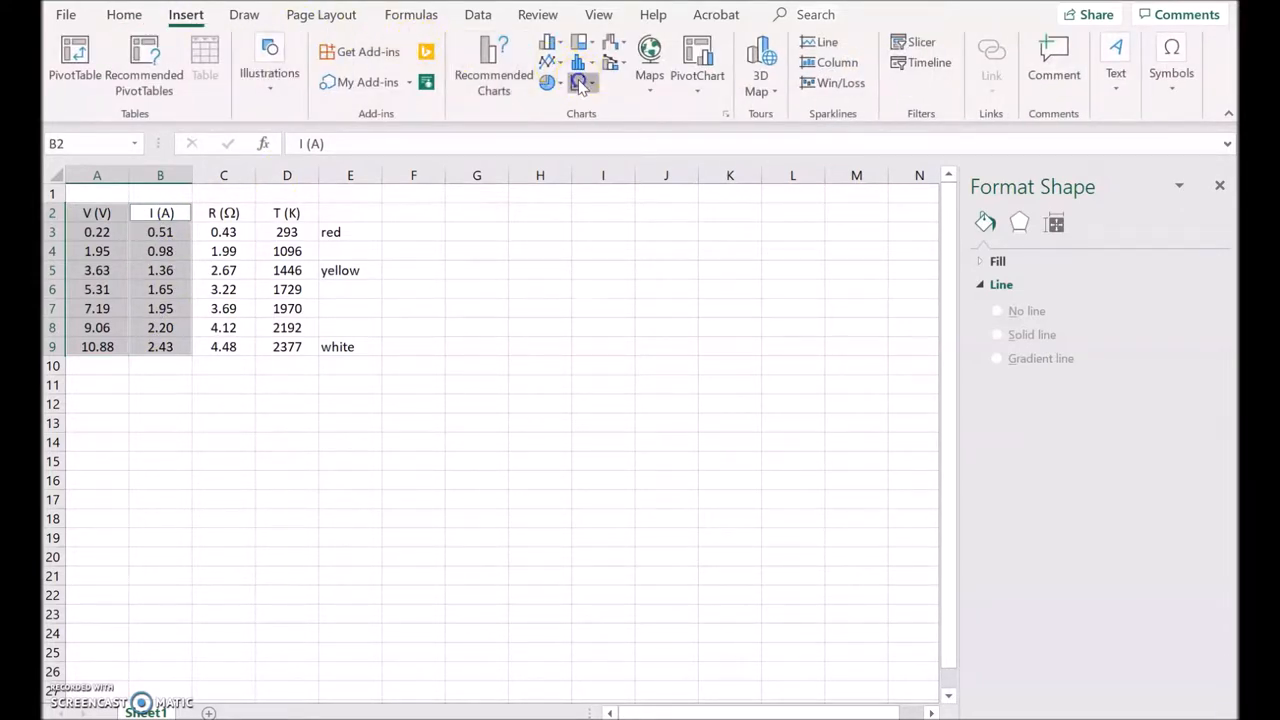
click(578, 84)
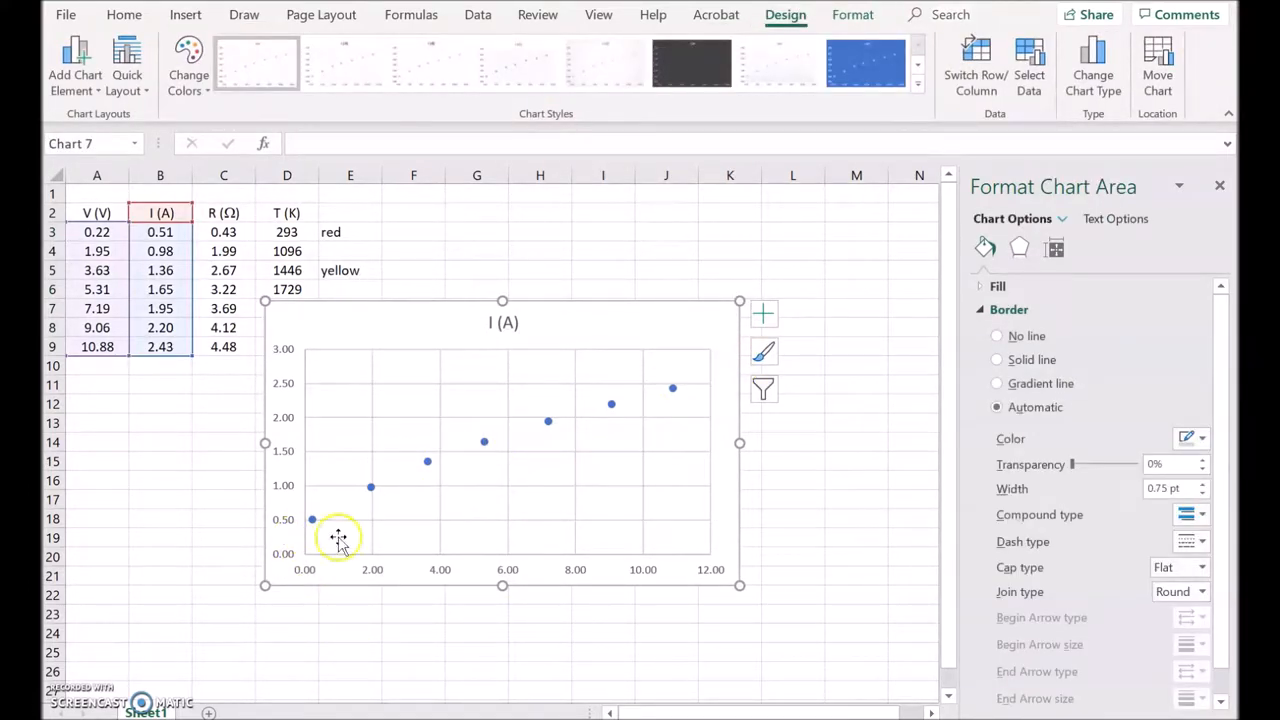
mouse_move(272, 570)
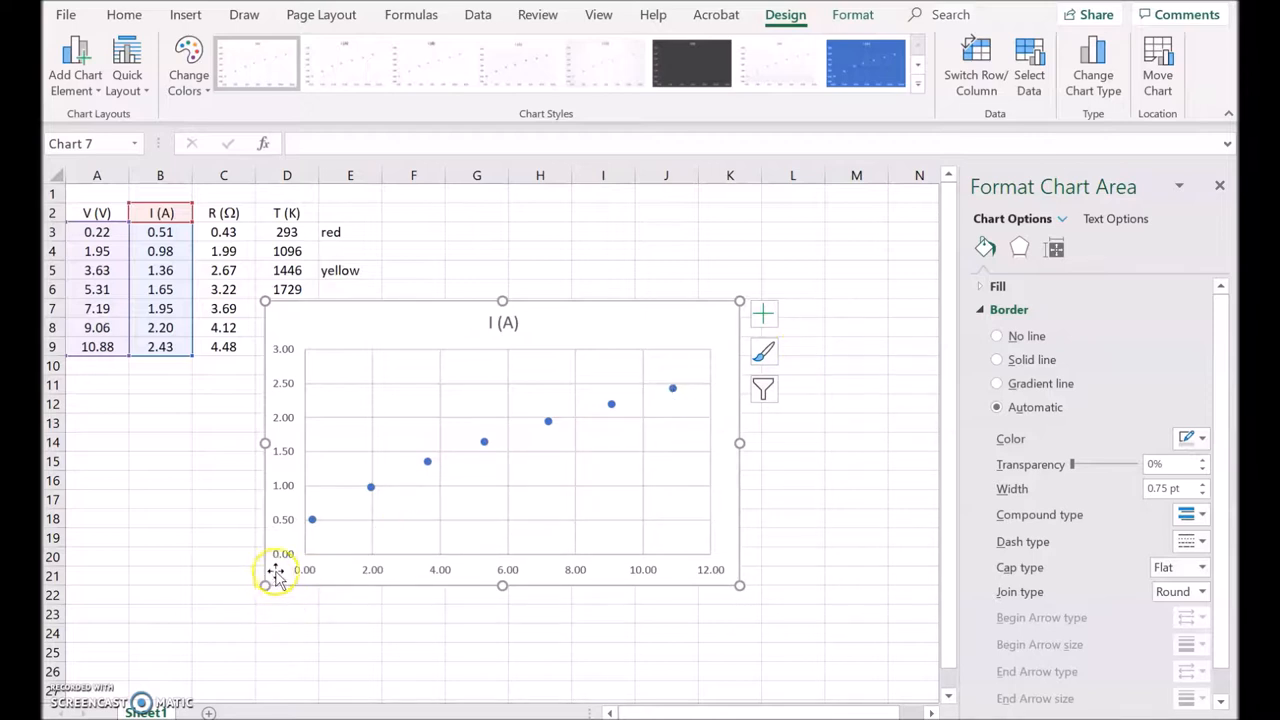
mouse_move(764, 316)
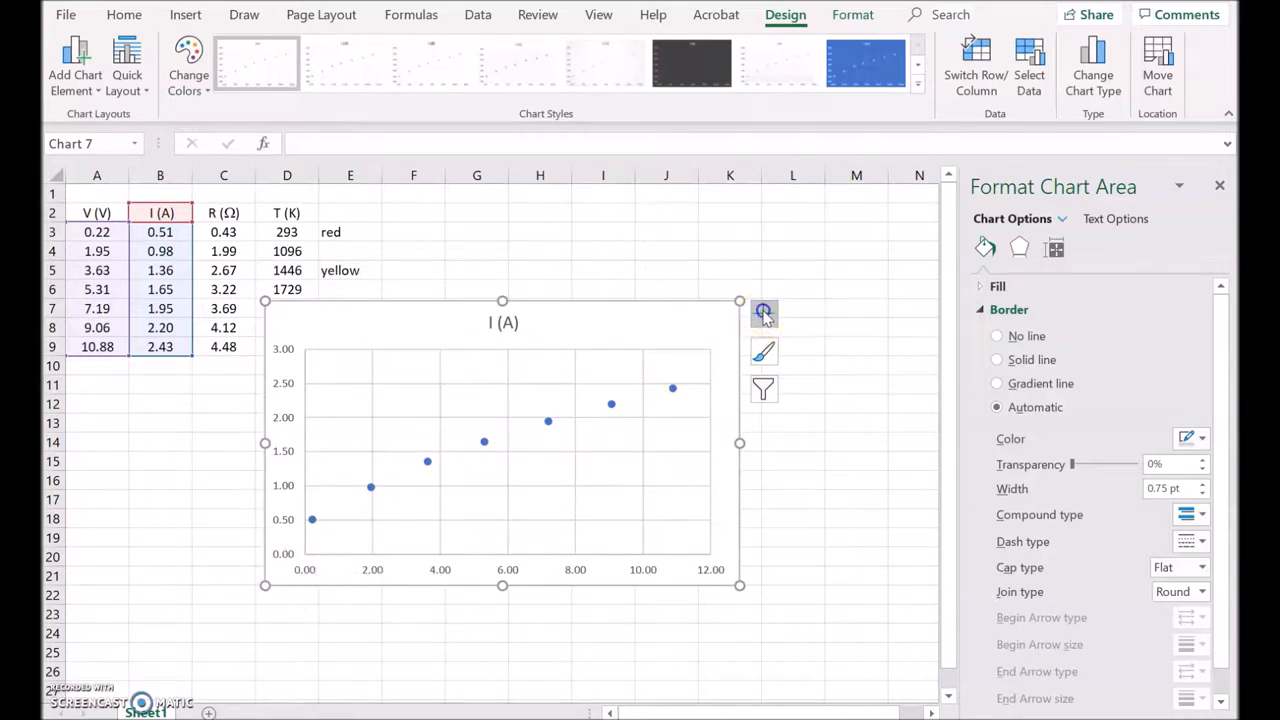
Add a power trendline showing y = 0.8642x^0.4012 on the current chart, label font size 12.
click(764, 314)
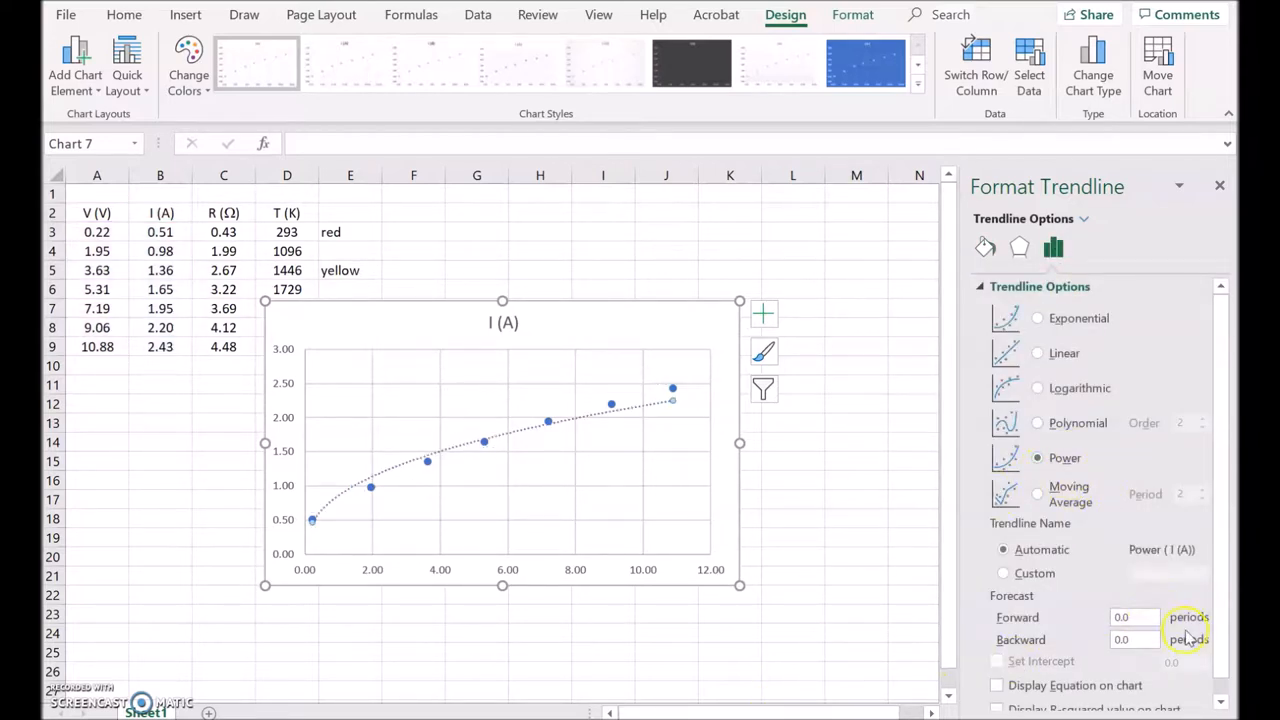
click(992, 684)
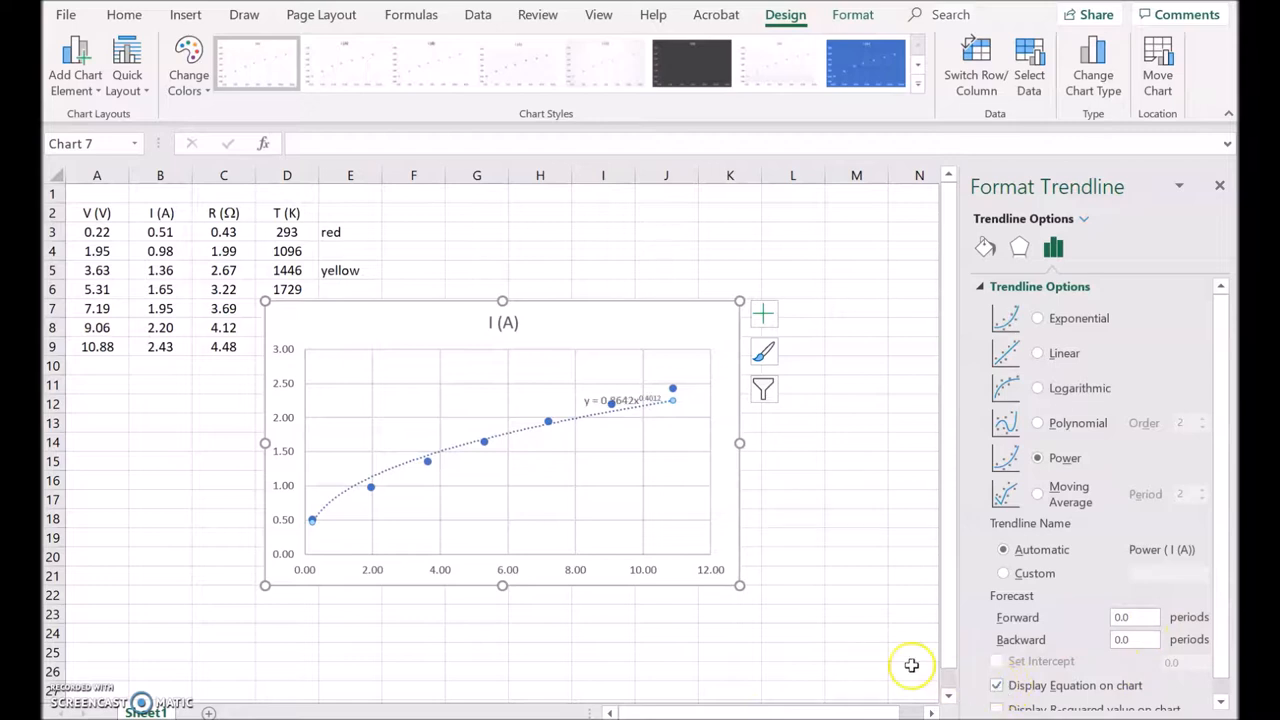
mouse_move(592, 396)
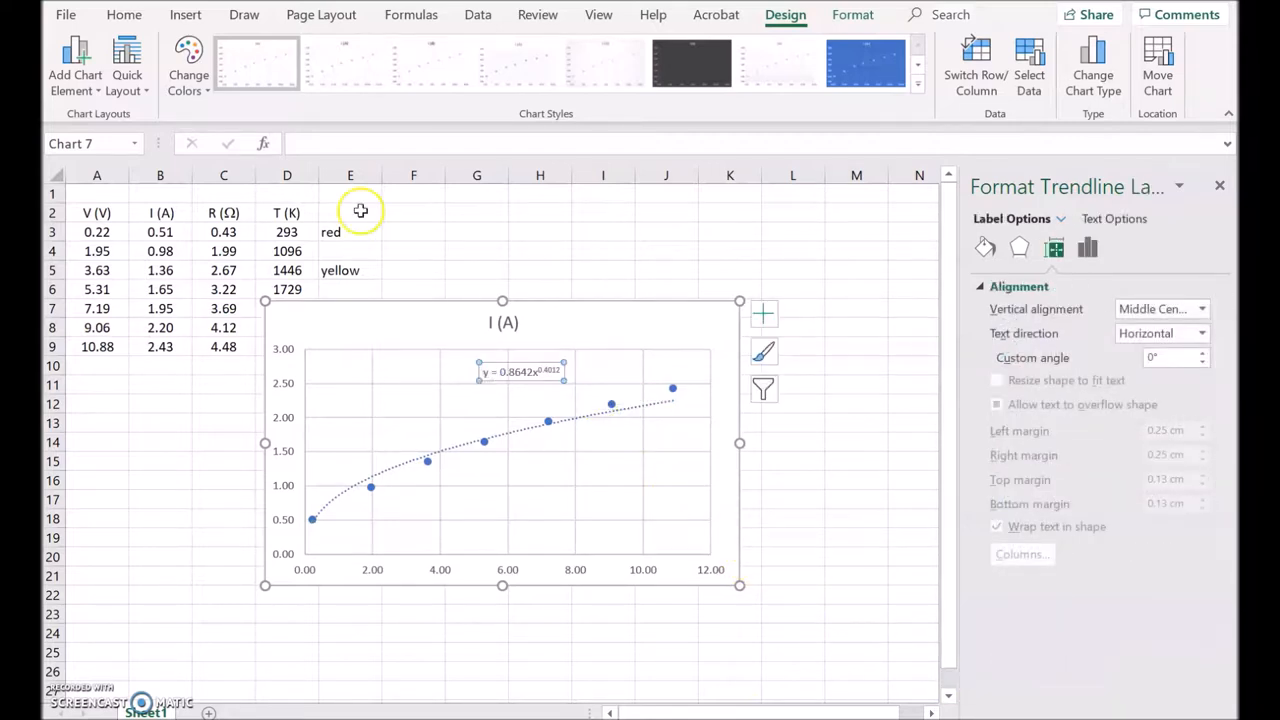
click(124, 16)
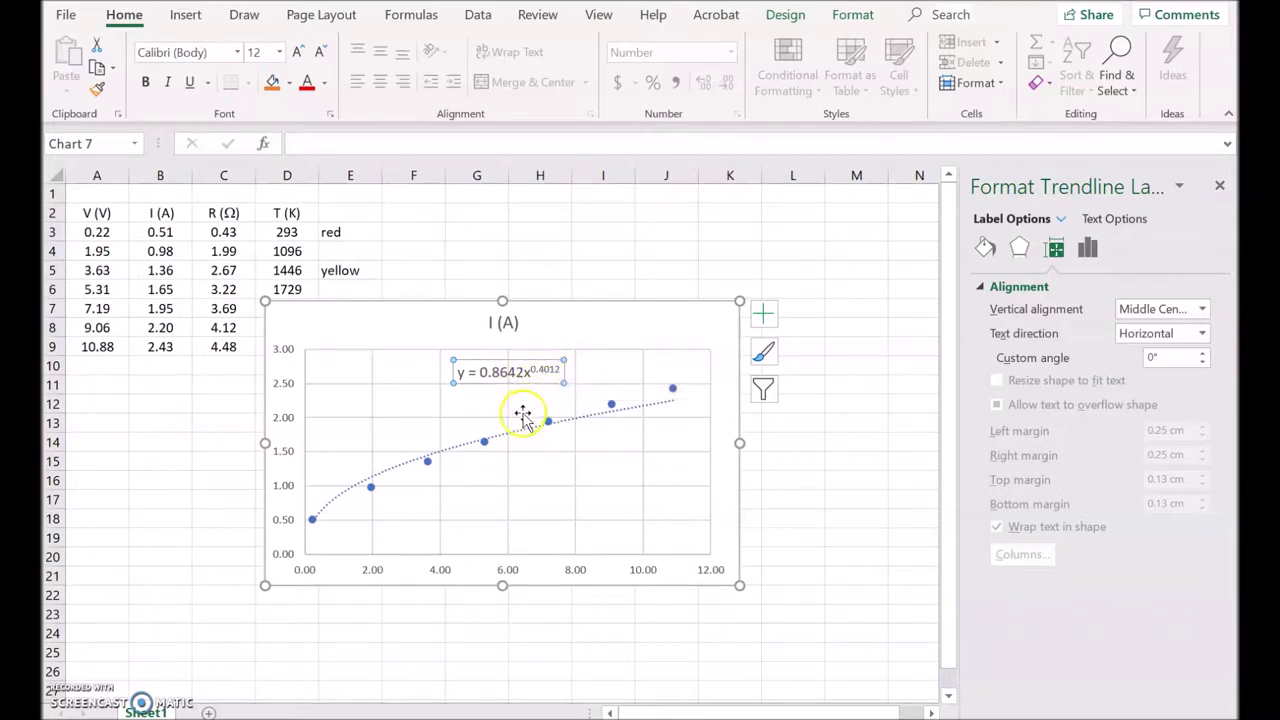
mouse_move(484, 424)
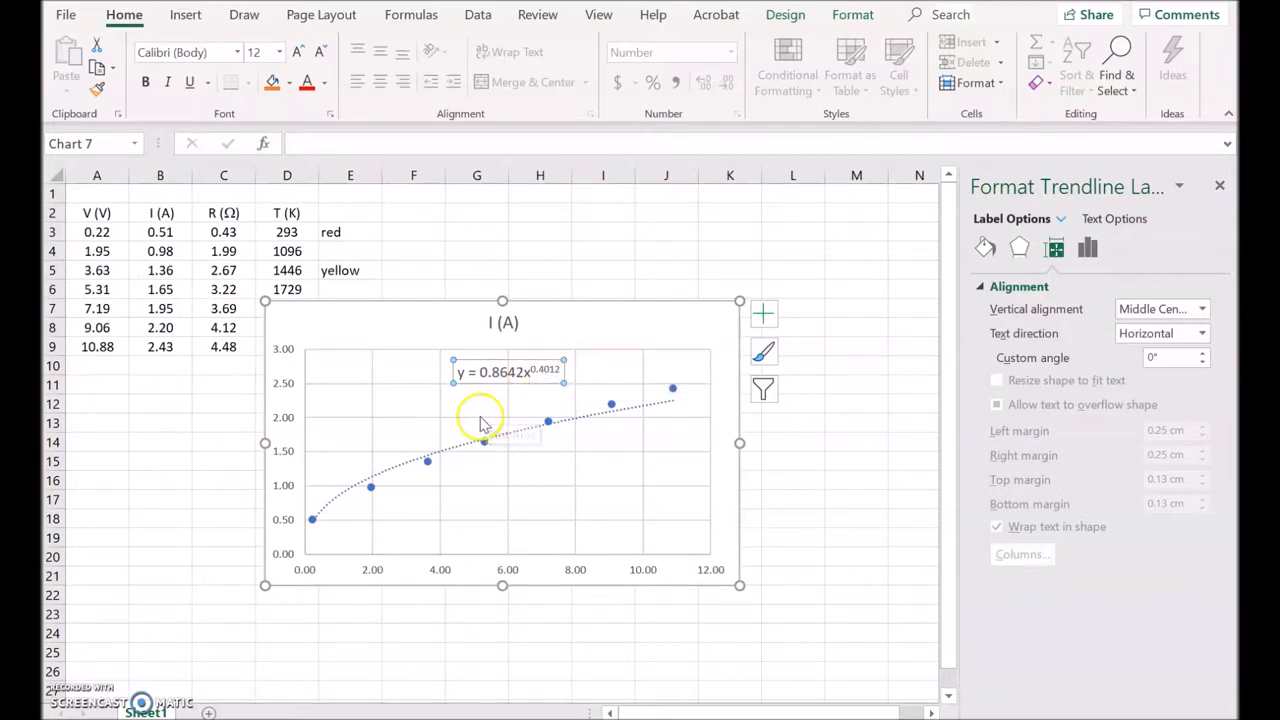
mouse_move(468, 428)
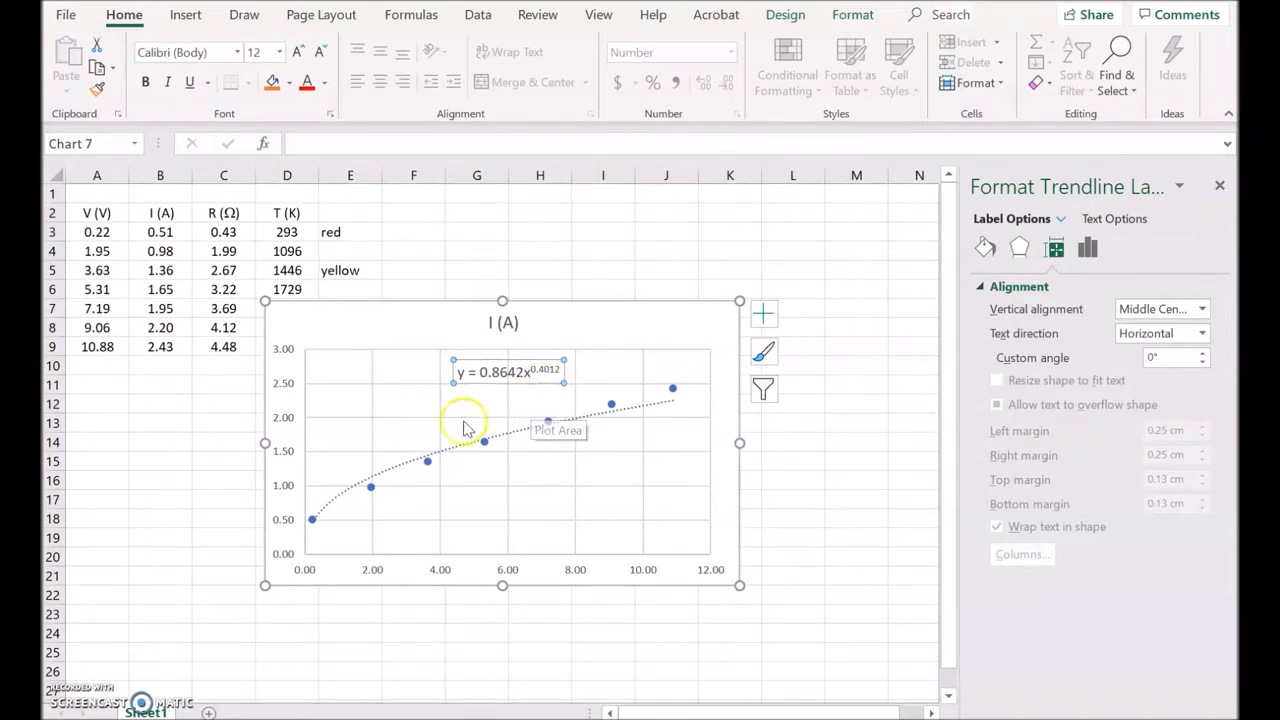
mouse_move(400, 424)
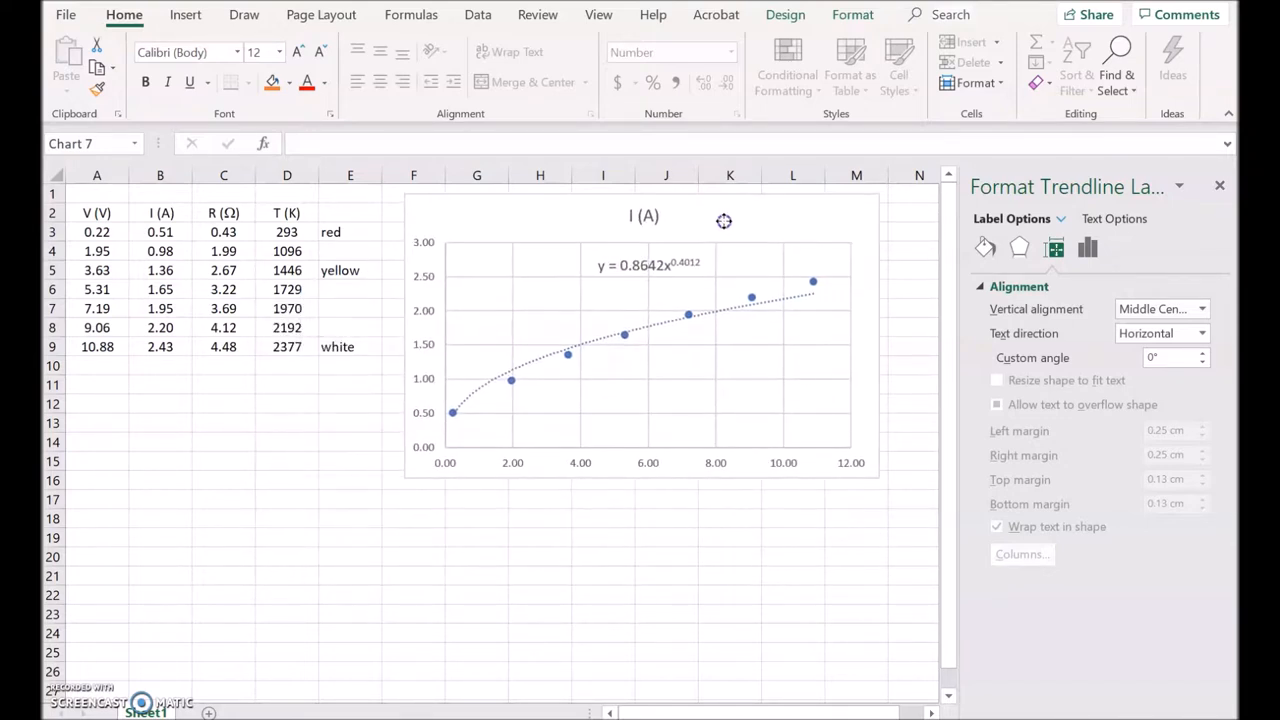
Insert a scatter chart titled "T (K)" of temperature D2:D9 against voltage A2:A9.
right_click(724, 220)
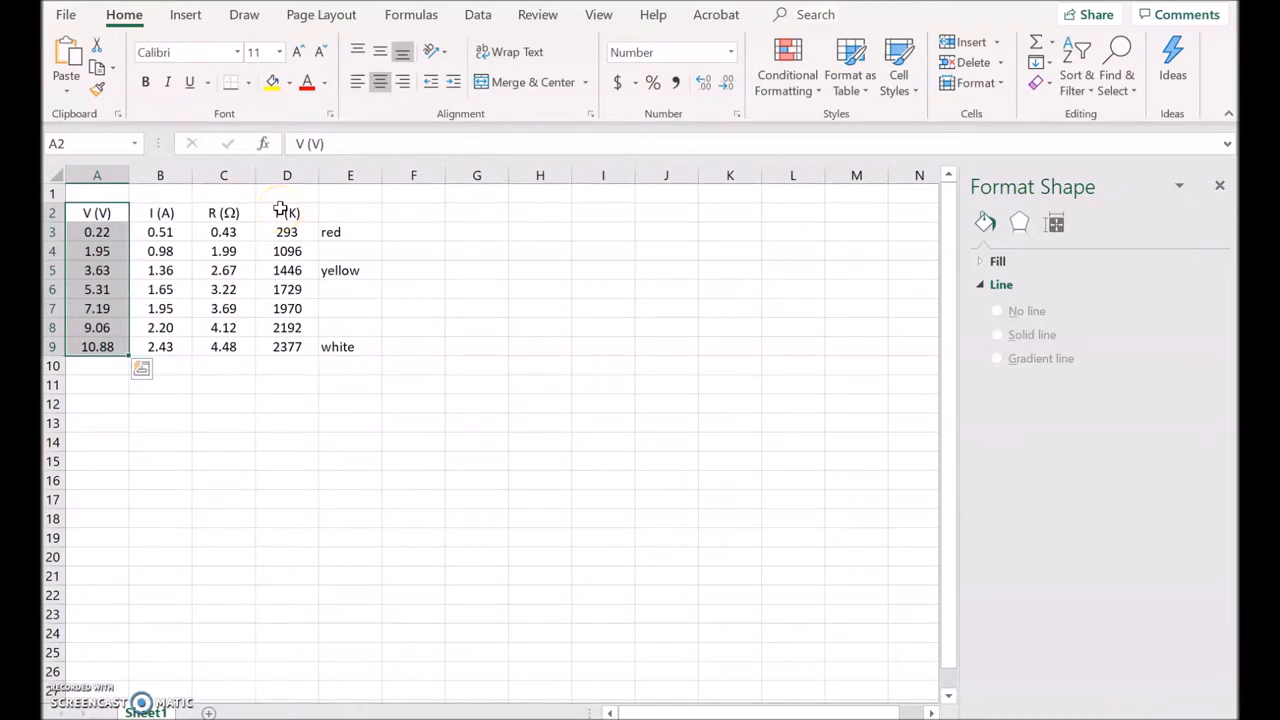
click(288, 212)
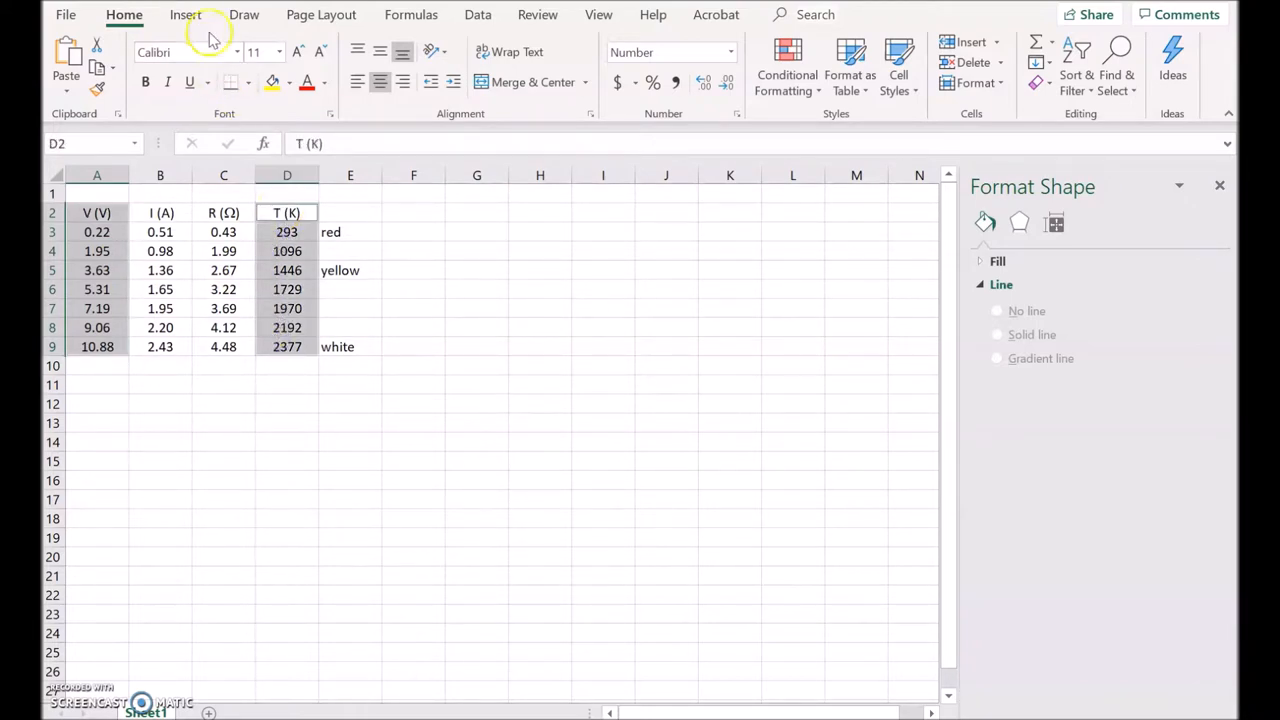
click(186, 16)
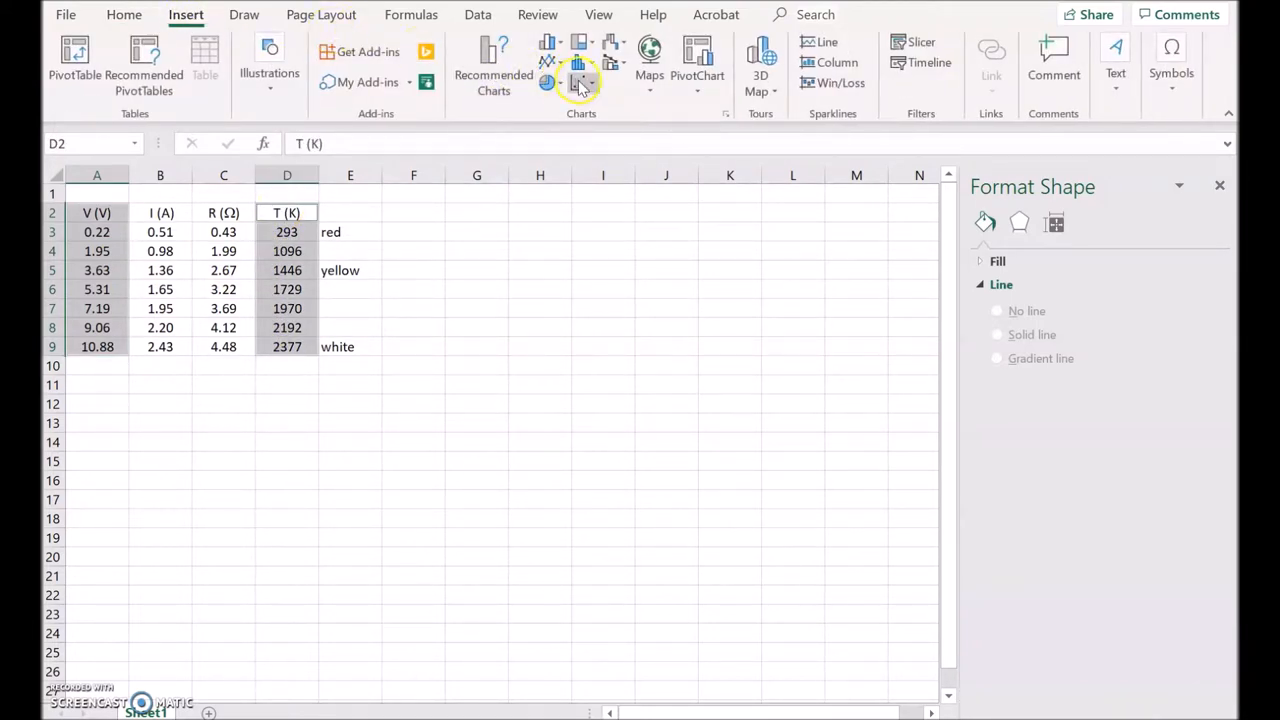
click(576, 82)
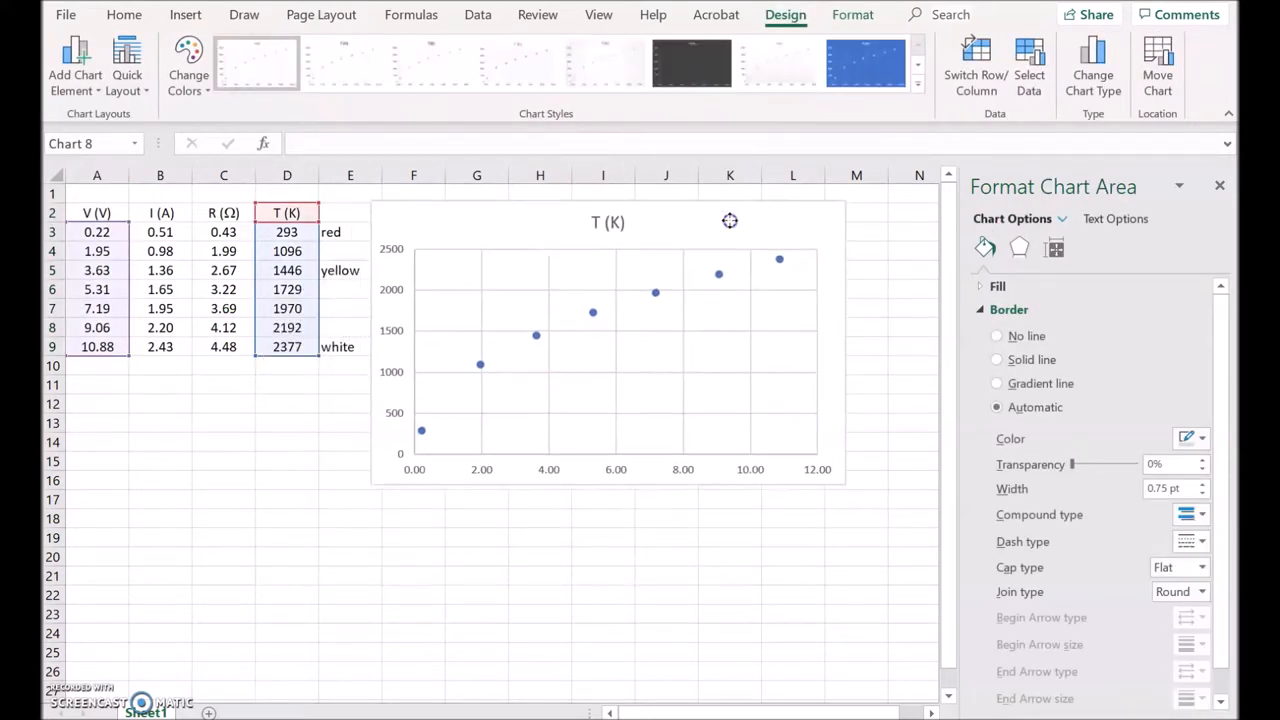
click(730, 220)
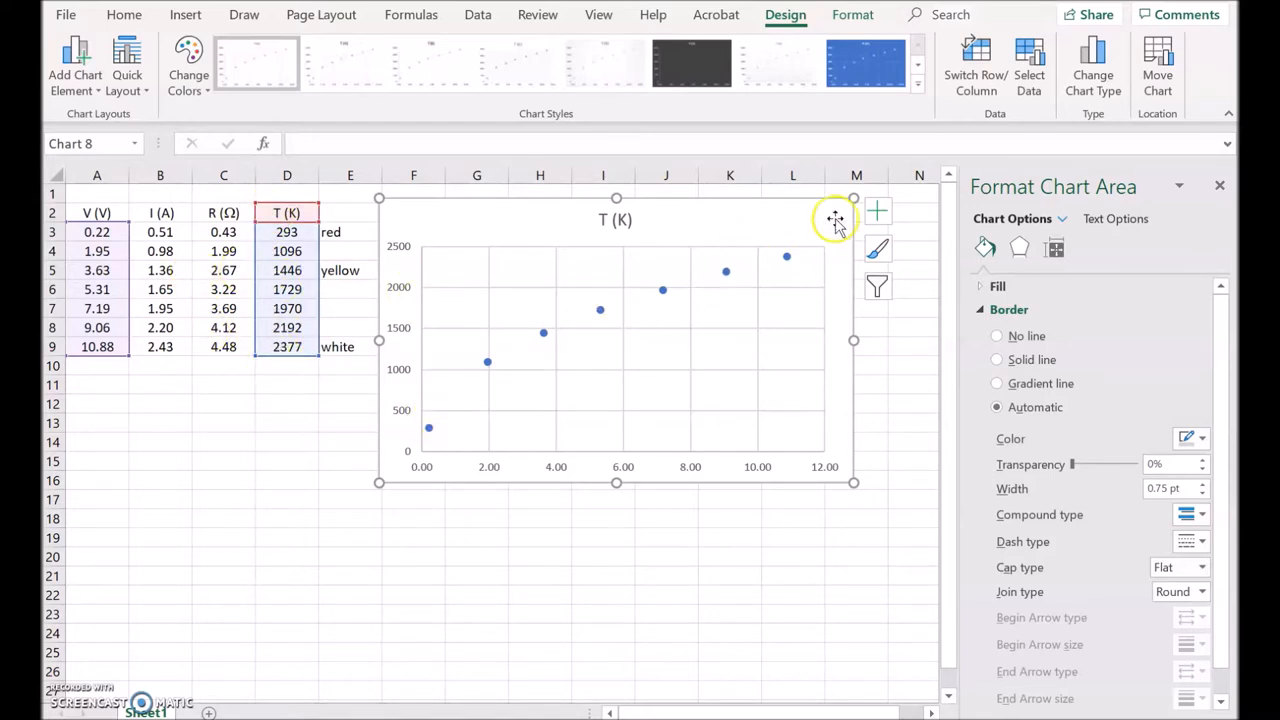
Add a power trendline to the temperature chart with its equation y = 695.74x^0.5358 displayed.
click(876, 210)
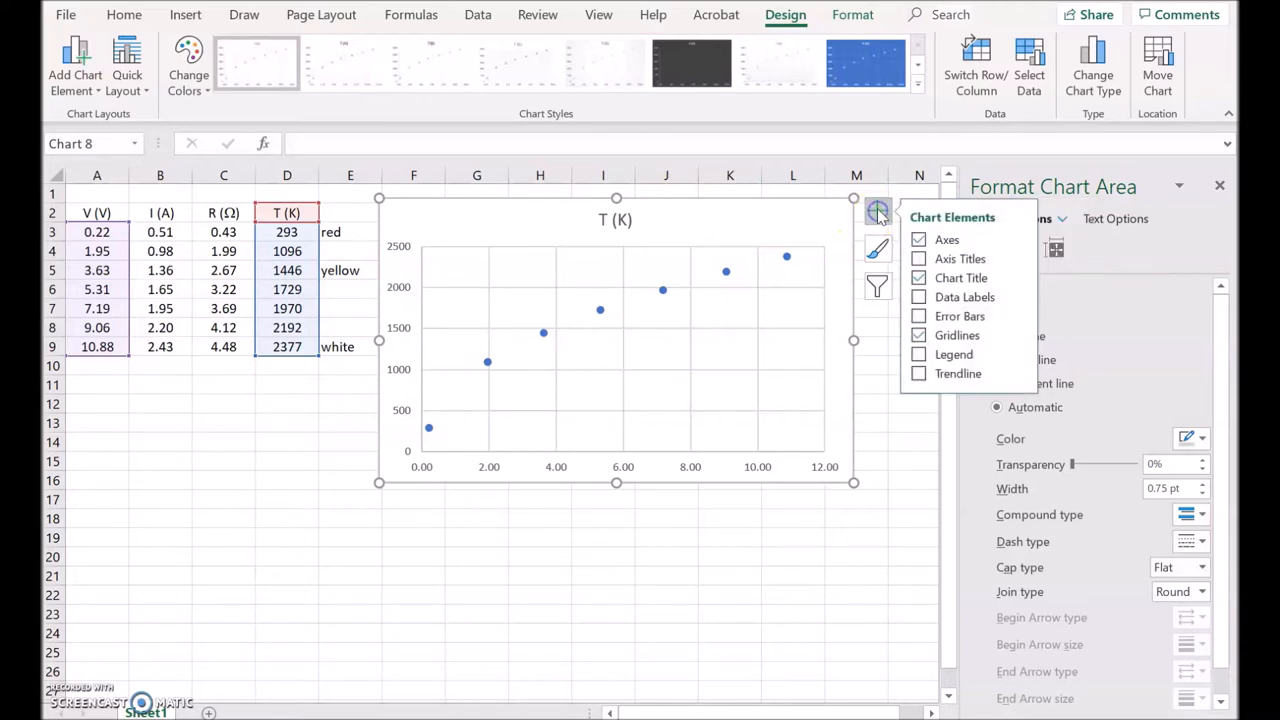
click(918, 374)
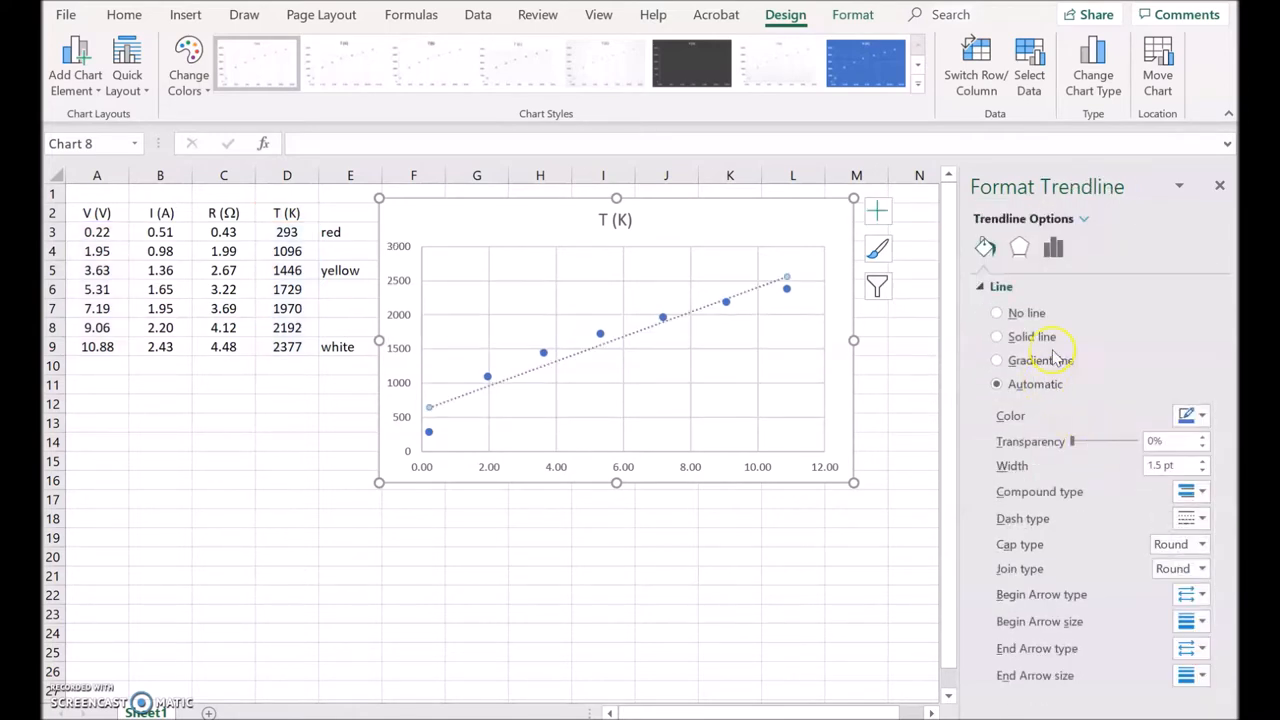
click(1052, 248)
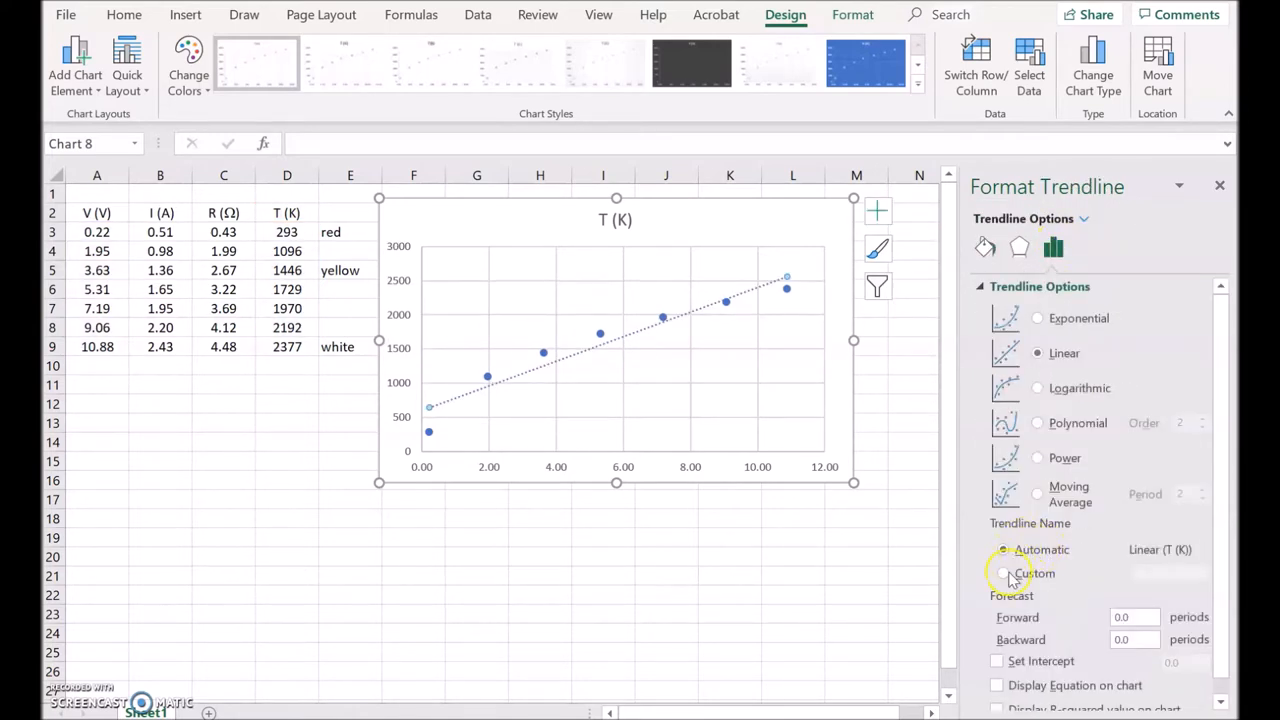
click(1036, 458)
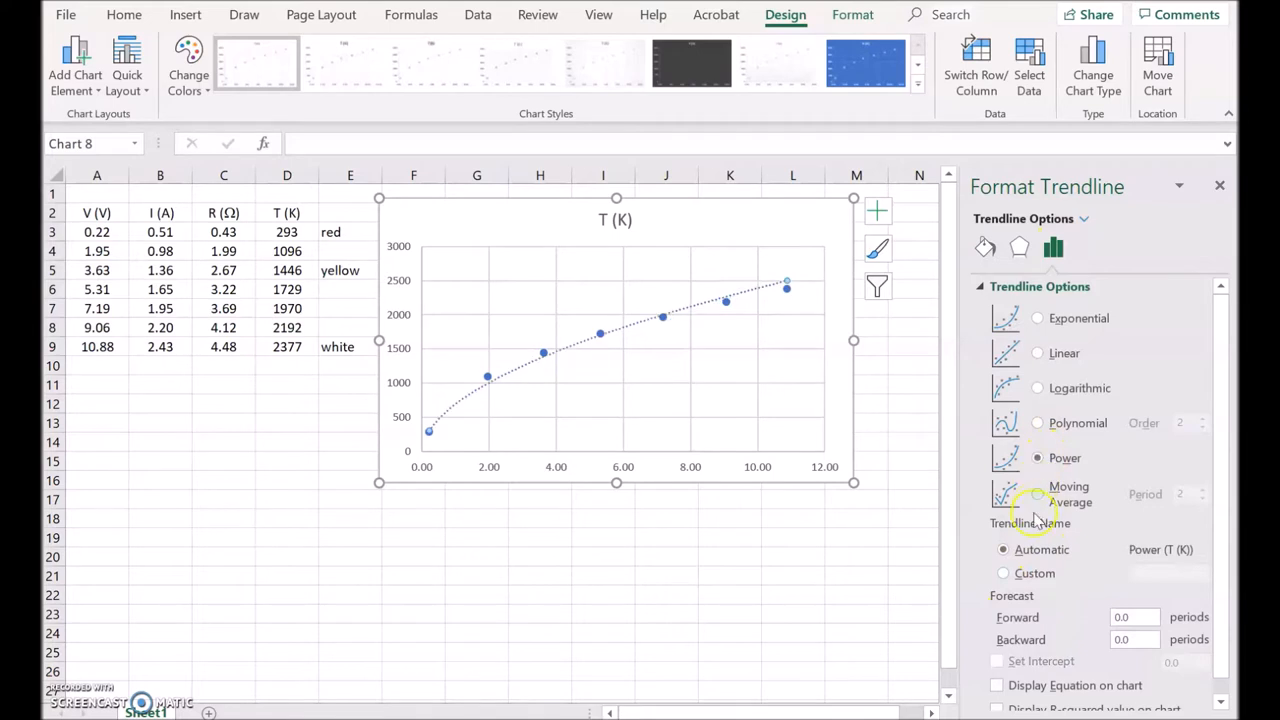
click(994, 686)
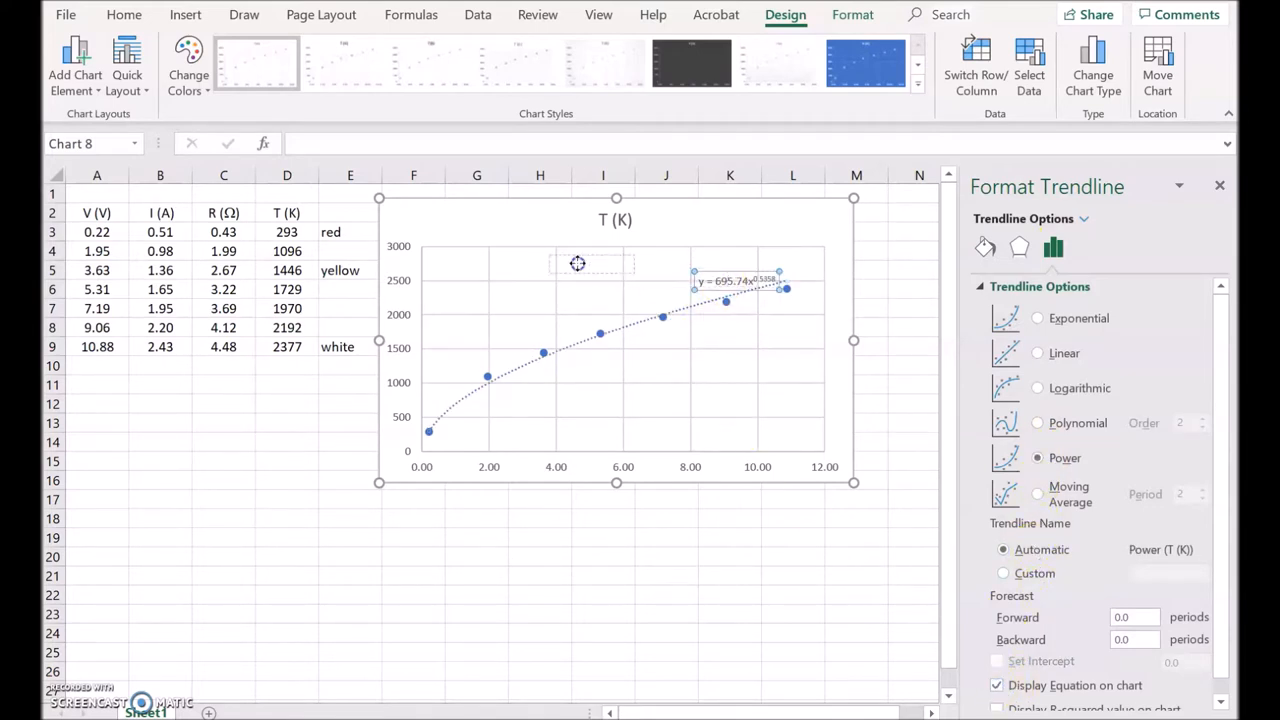
Enlarge the trendline equation label to font size 12.
click(572, 264)
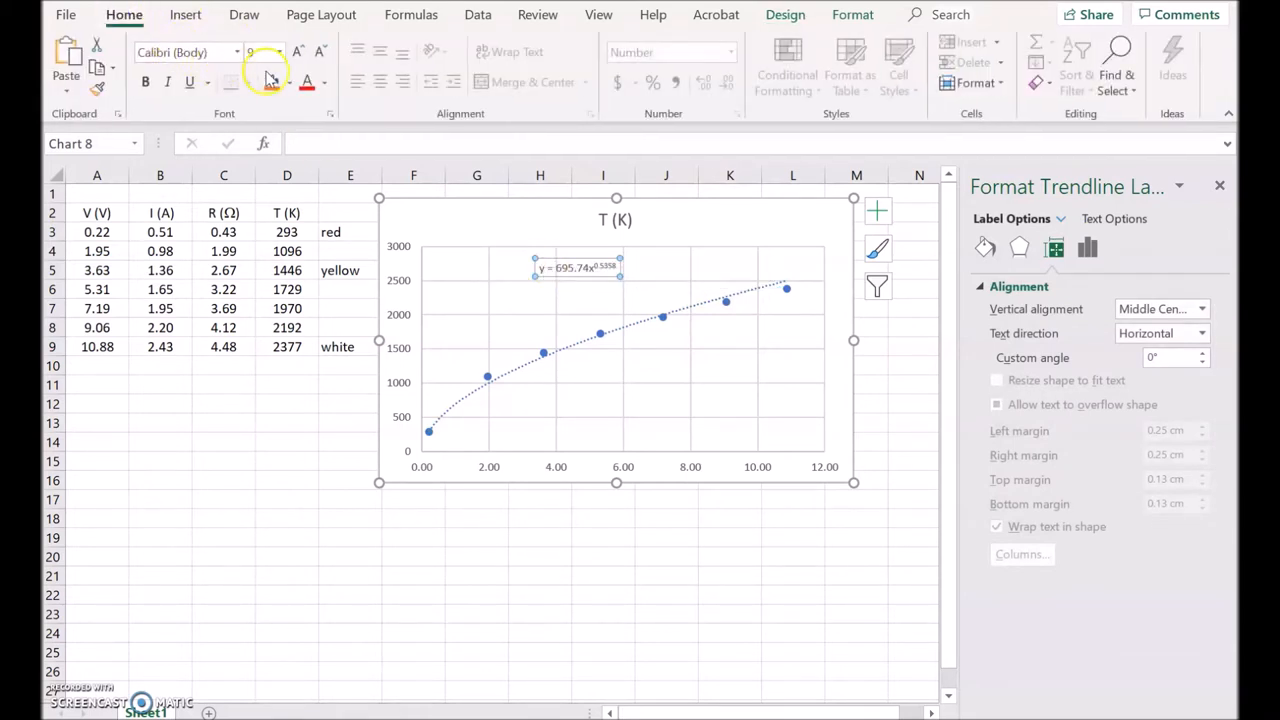
click(276, 52)
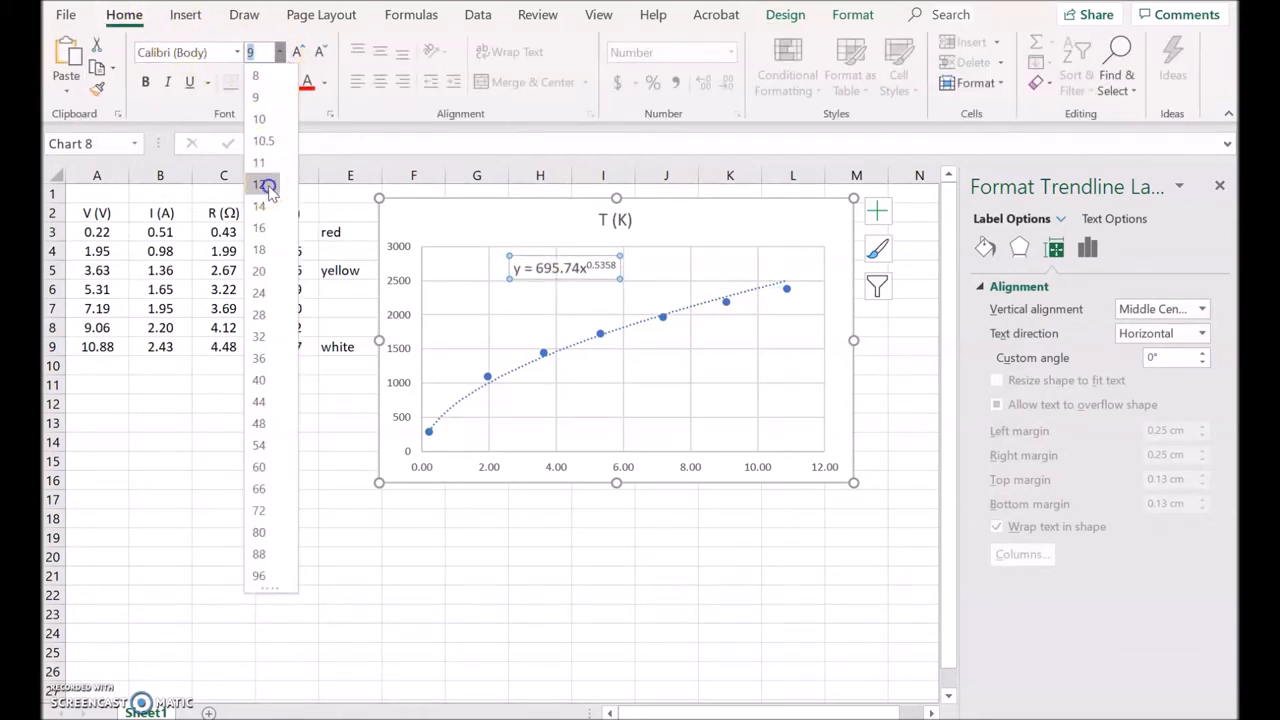
click(264, 184)
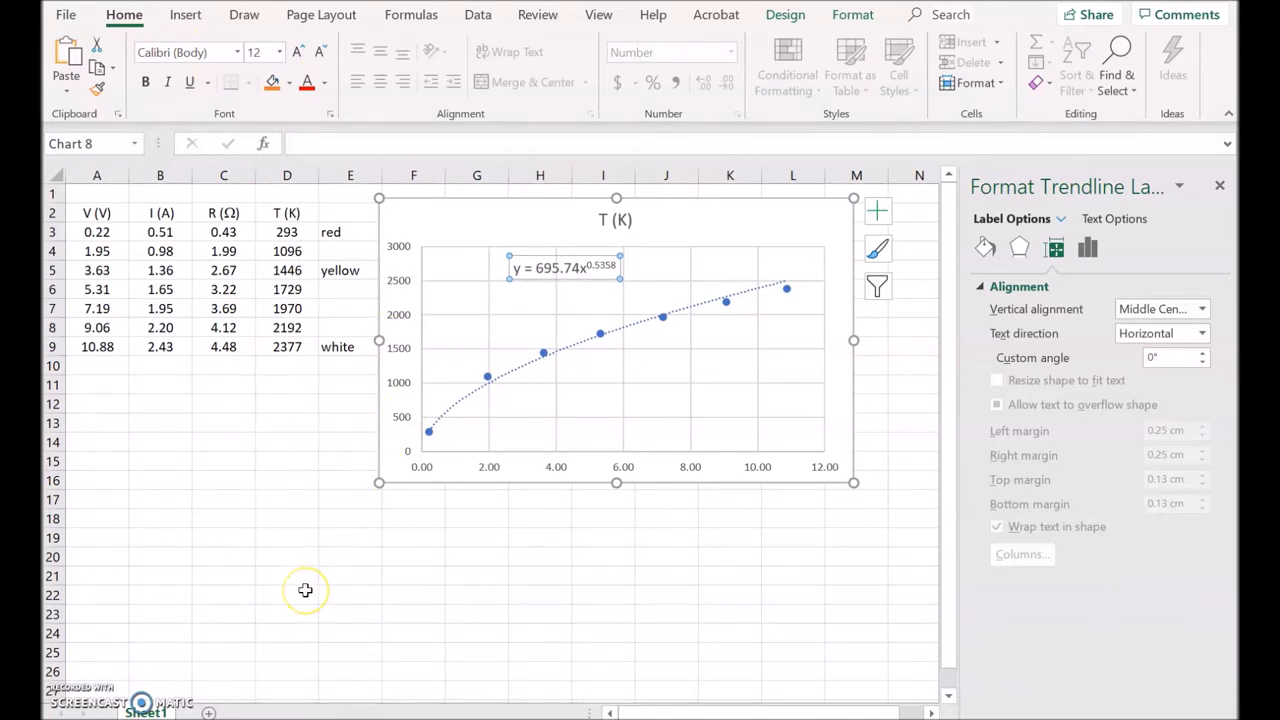
mouse_move(586, 266)
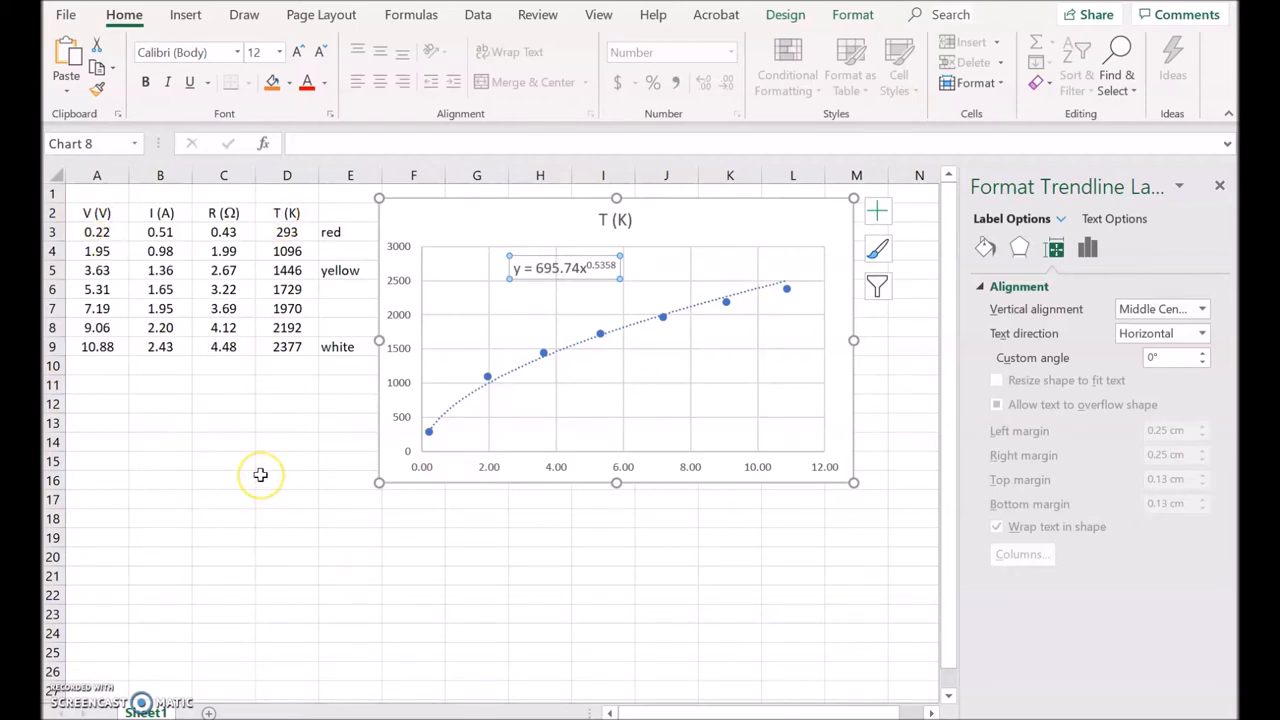
mouse_move(292, 208)
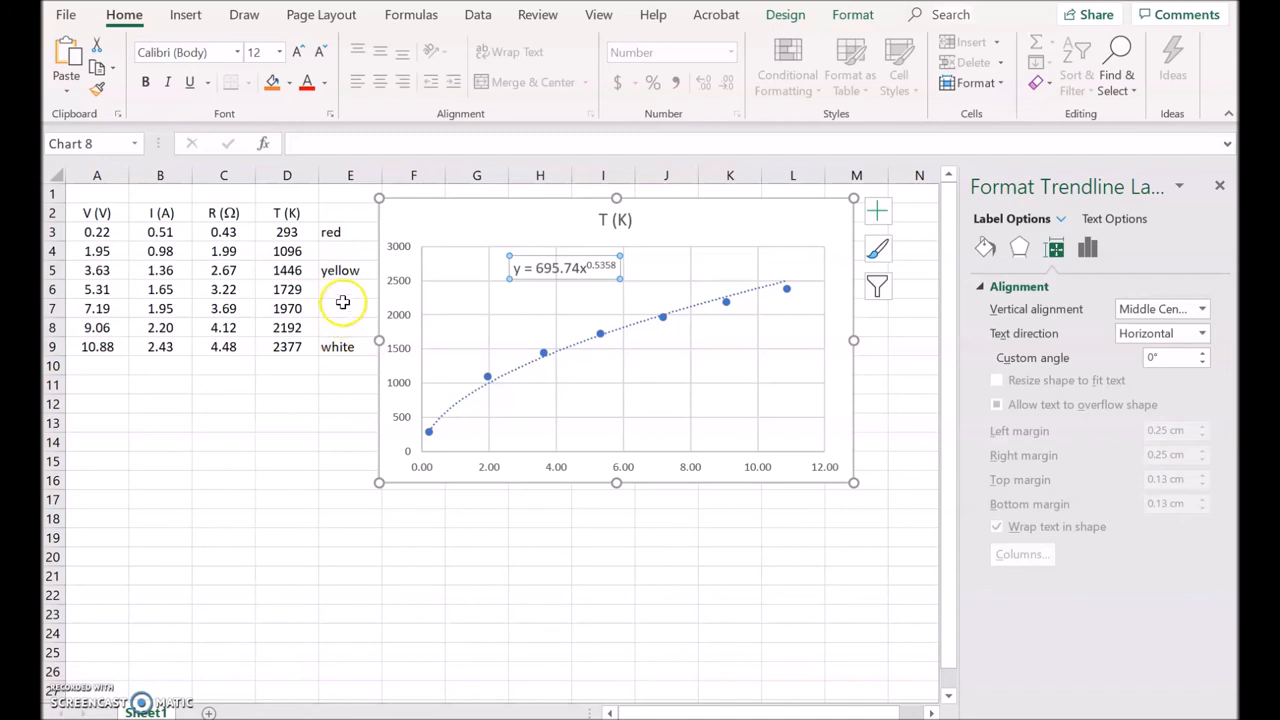
mouse_move(344, 294)
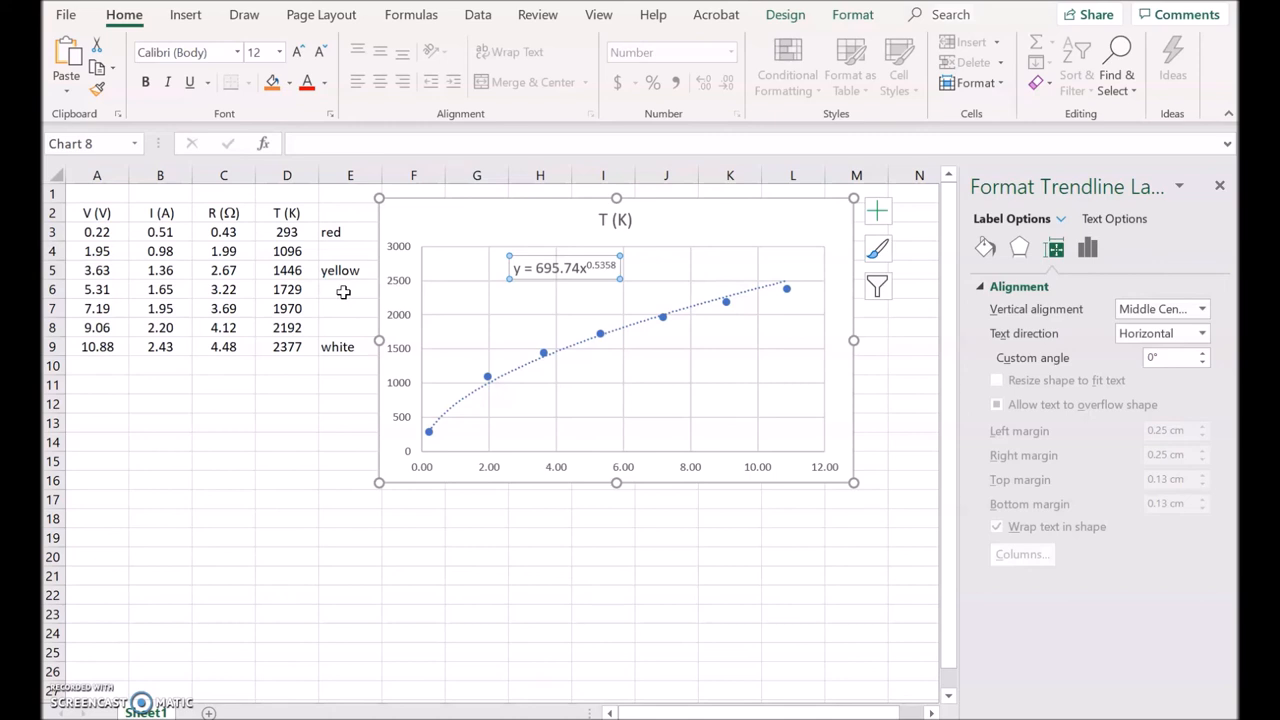
mouse_move(306, 428)
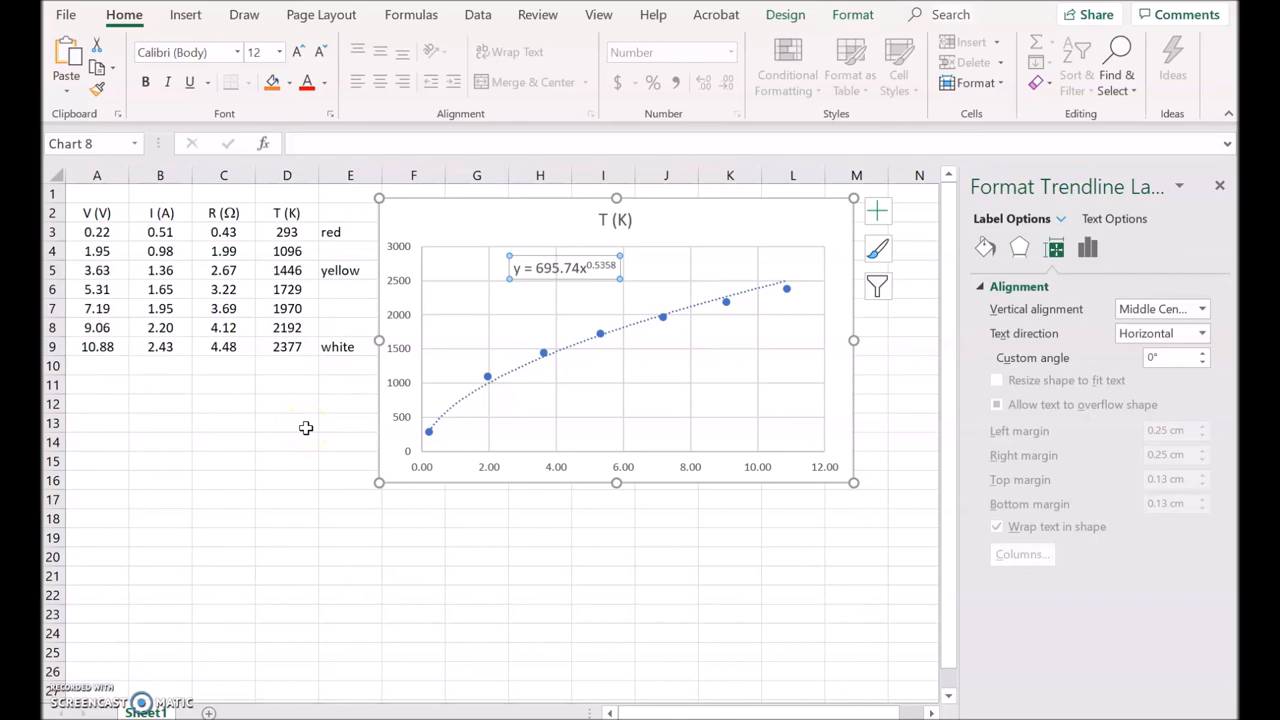